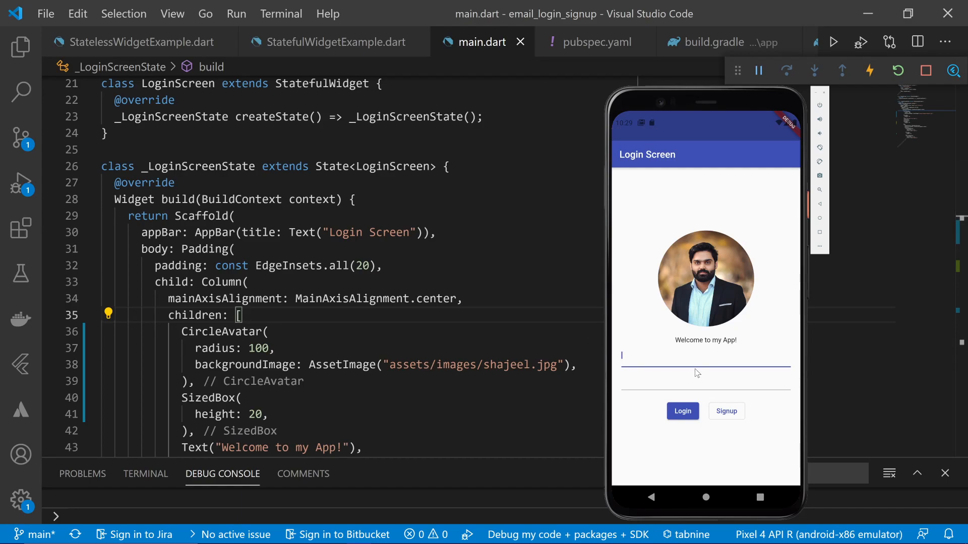
pyautogui.moveTo(660, 389)
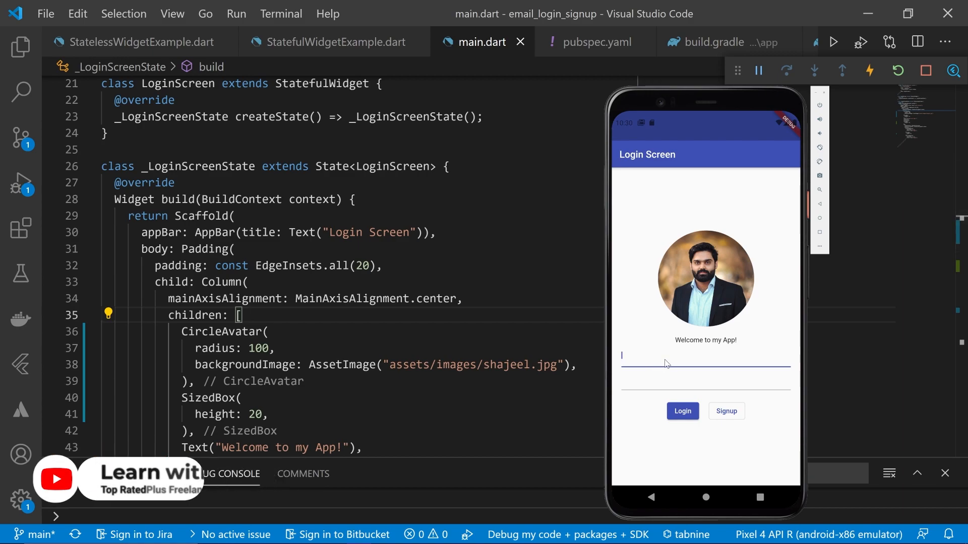
# - Focus the email field in the emulator to reproduce the keyboard overflow error
pyautogui.click(704, 356)
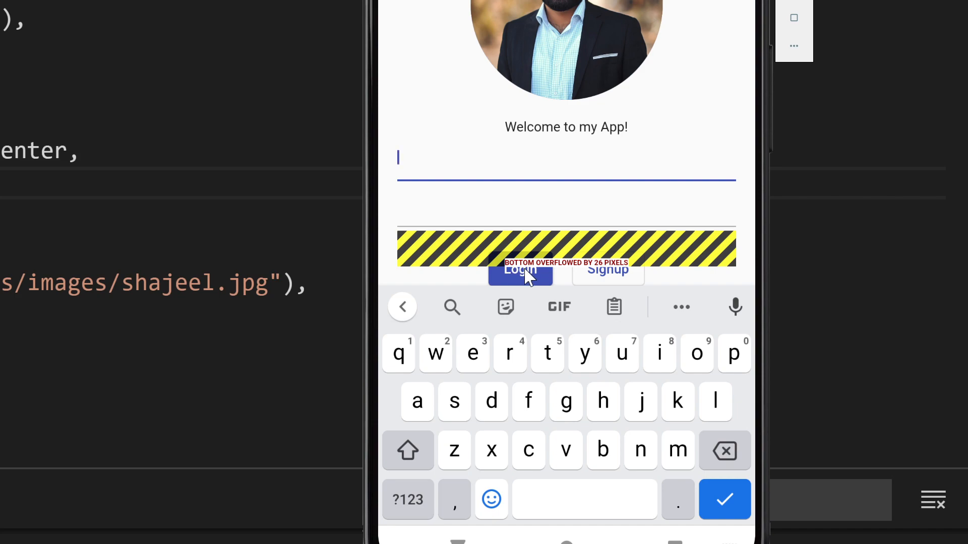
pyautogui.moveTo(620, 276)
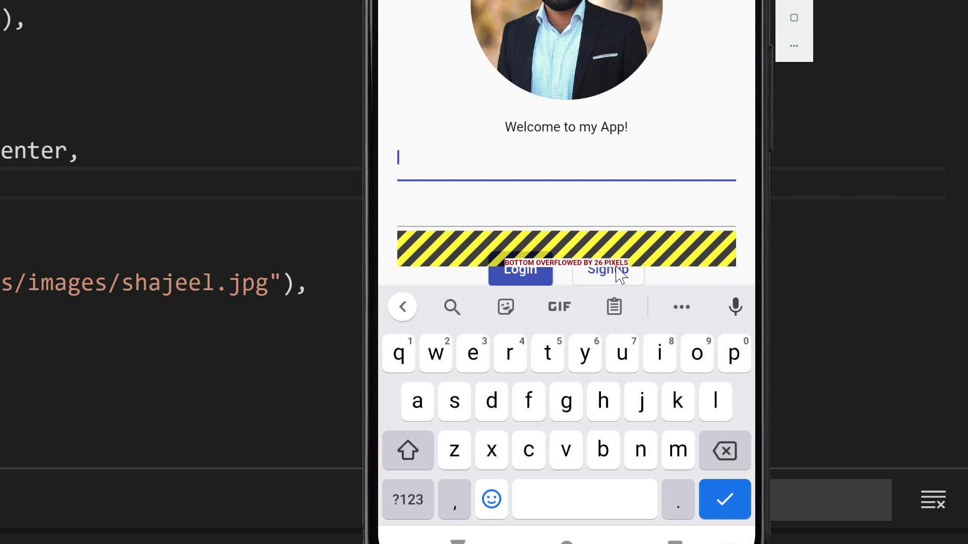
pyautogui.moveTo(422, 253)
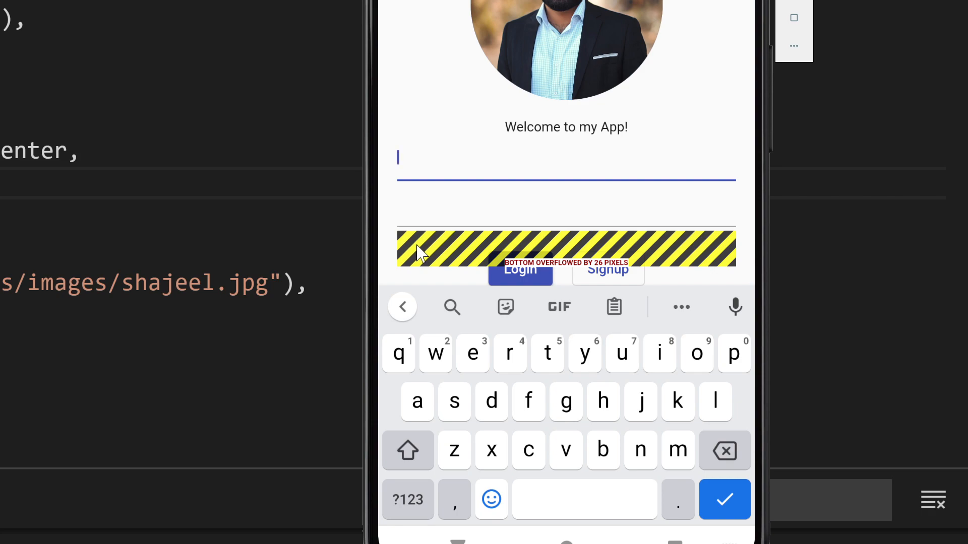
pyautogui.moveTo(430, 256)
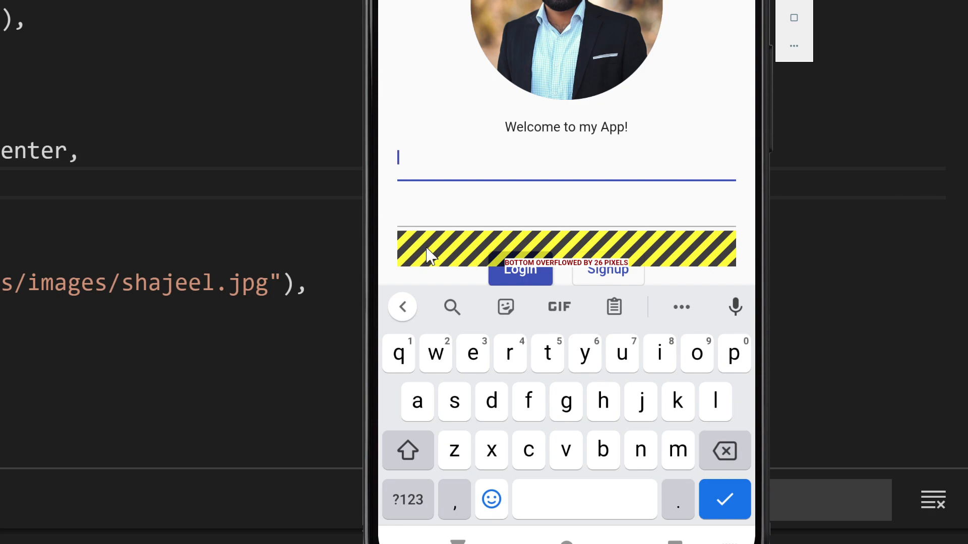
pyautogui.moveTo(469, 264)
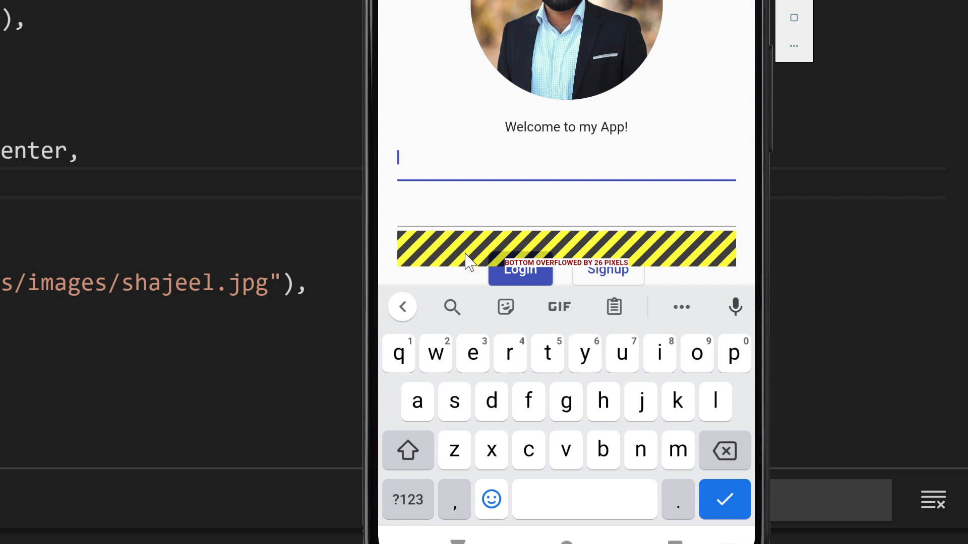
pyautogui.moveTo(697, 240)
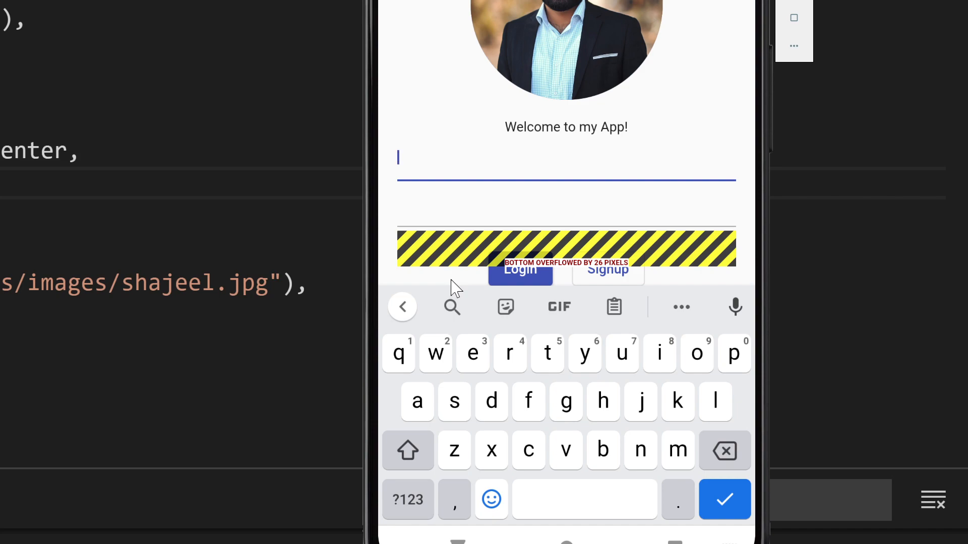
pyautogui.moveTo(546, 311)
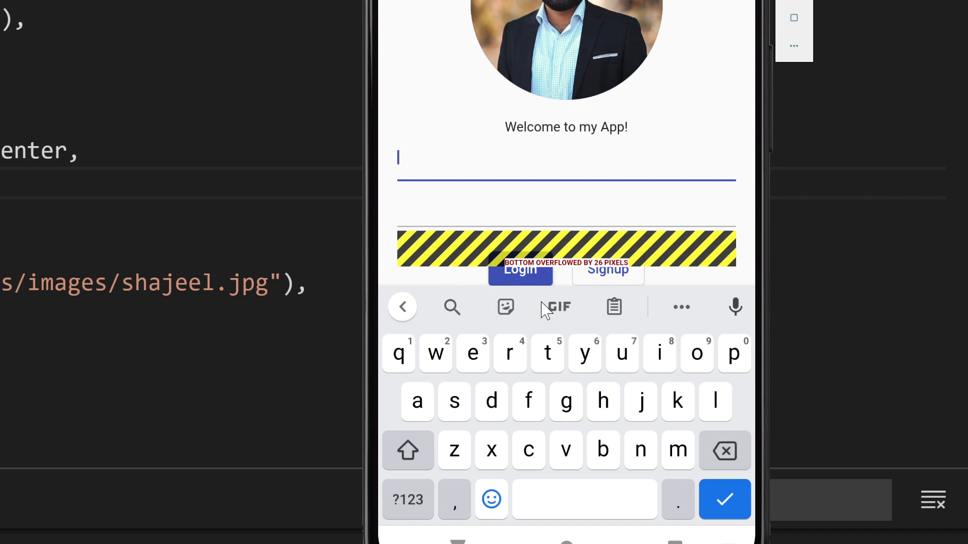
pyautogui.moveTo(529, 457)
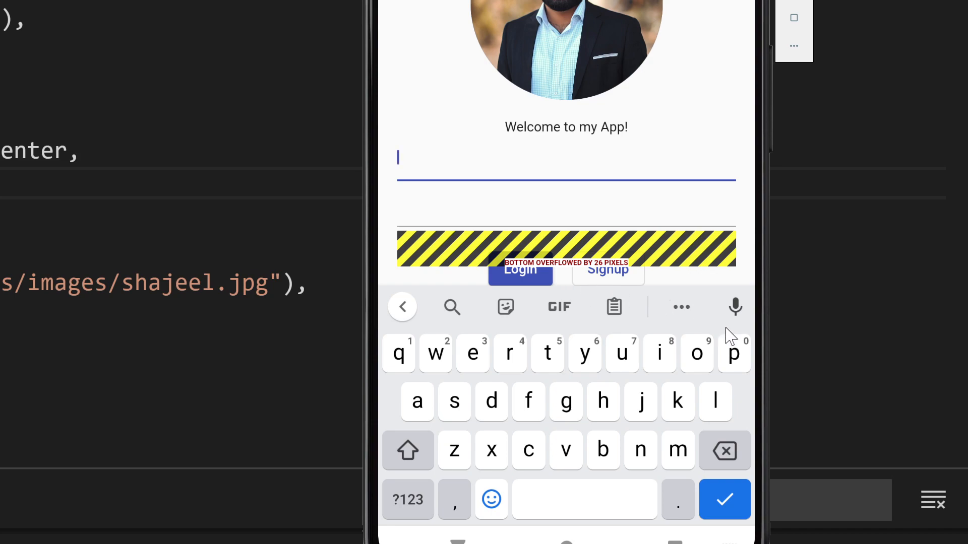
pyautogui.moveTo(581, 508)
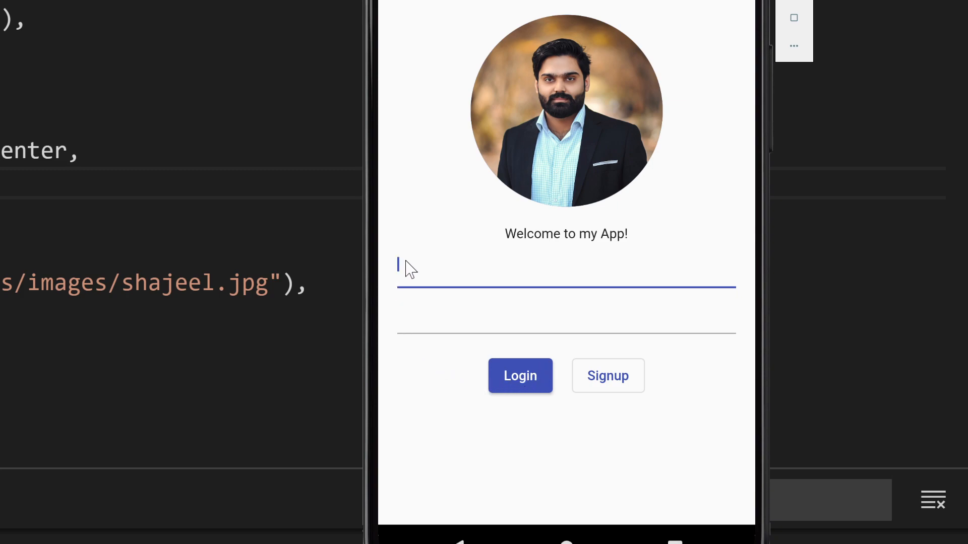
pyautogui.click(555, 265)
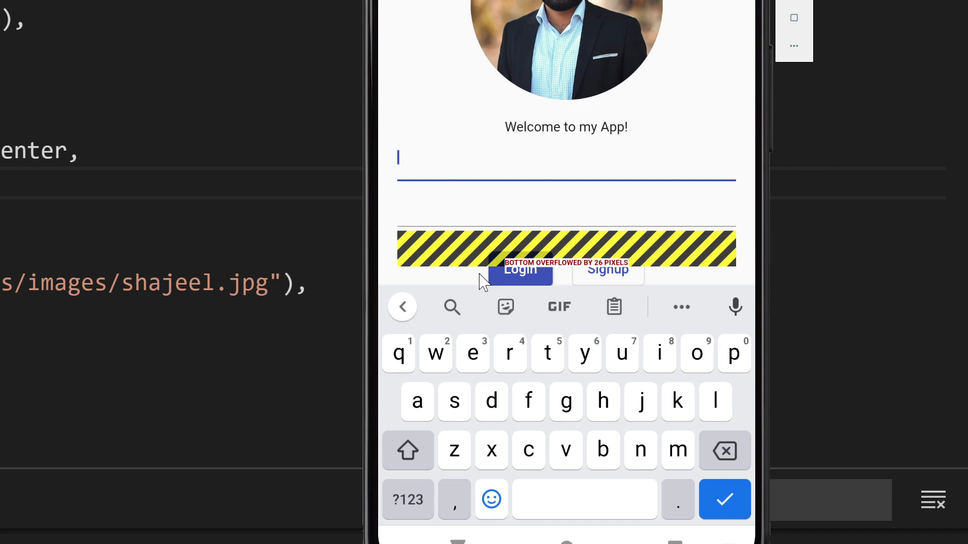
pyautogui.moveTo(480, 538)
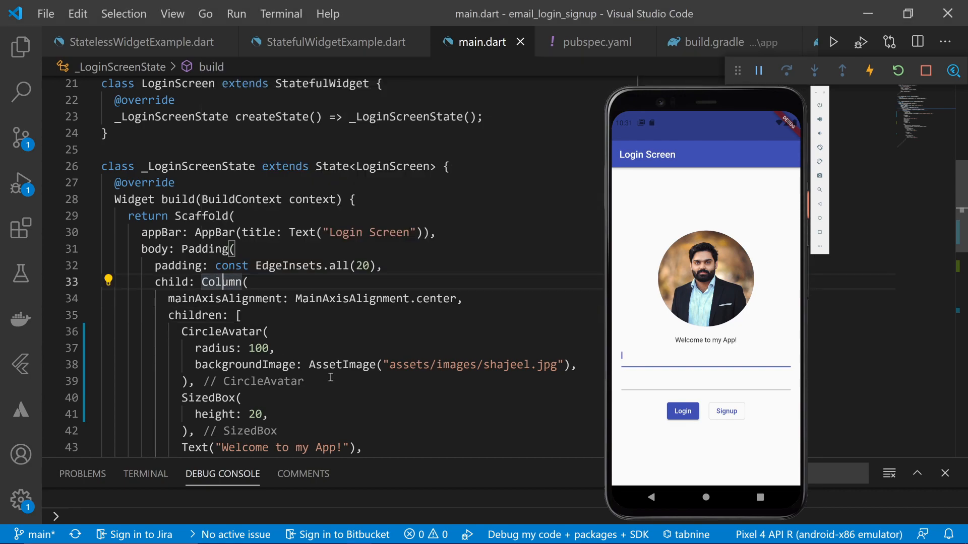
pyautogui.moveTo(223, 283)
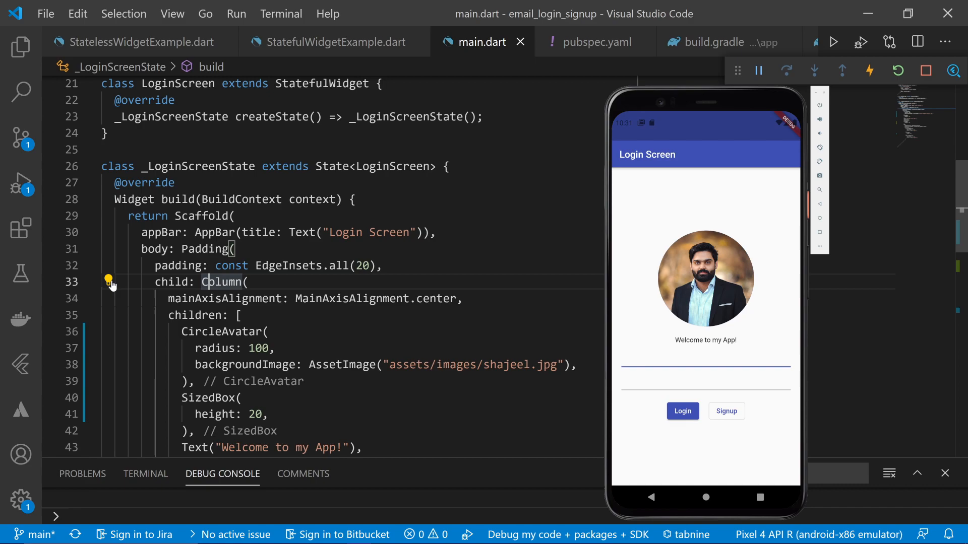
# - Wrap the Column in a SingleChildScrollView via the refactoring suggestions
pyautogui.click(107, 281)
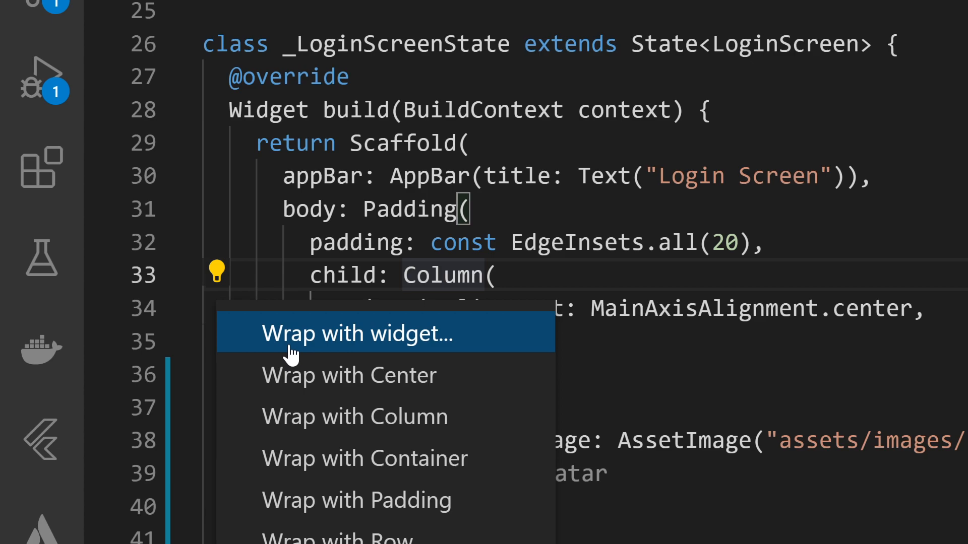
pyautogui.moveTo(275, 349)
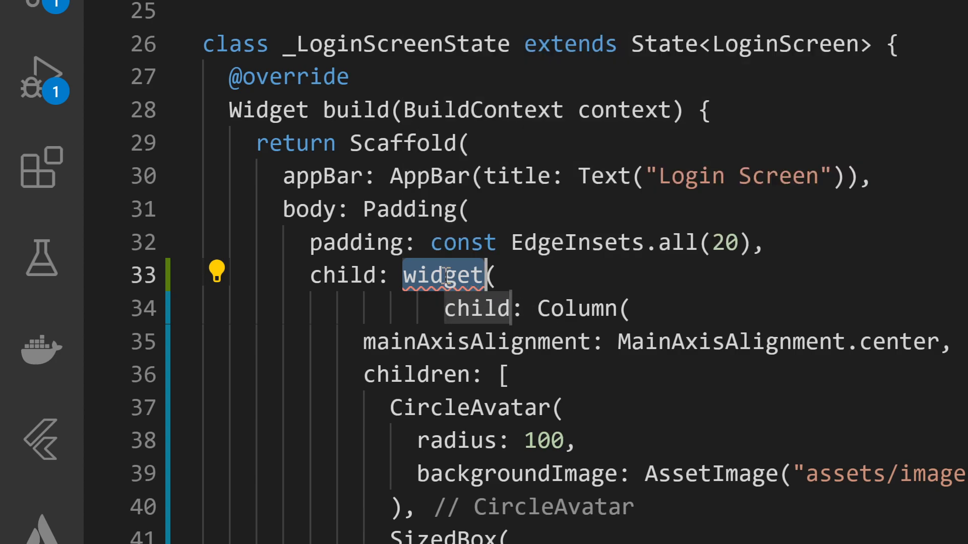
pyautogui.moveTo(441, 277)
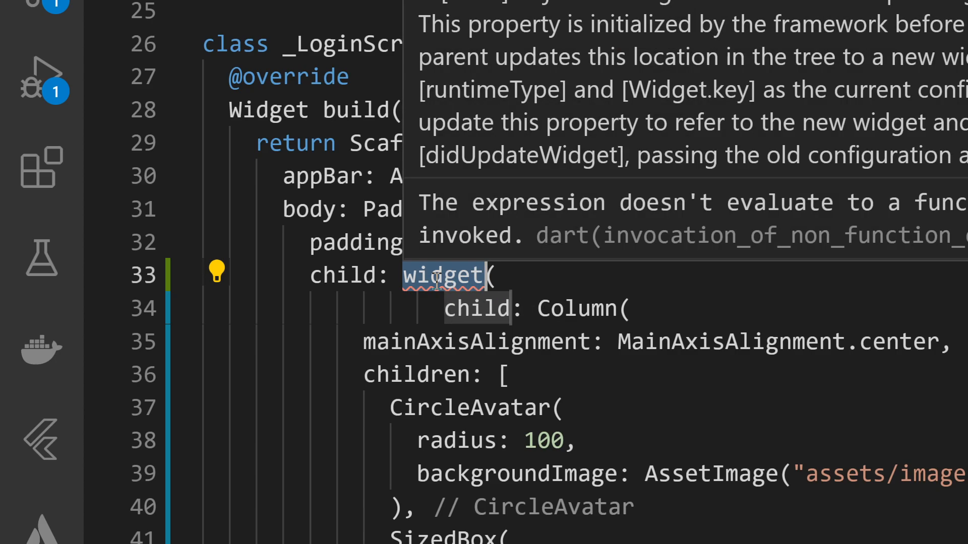
pyautogui.write('SingleC')
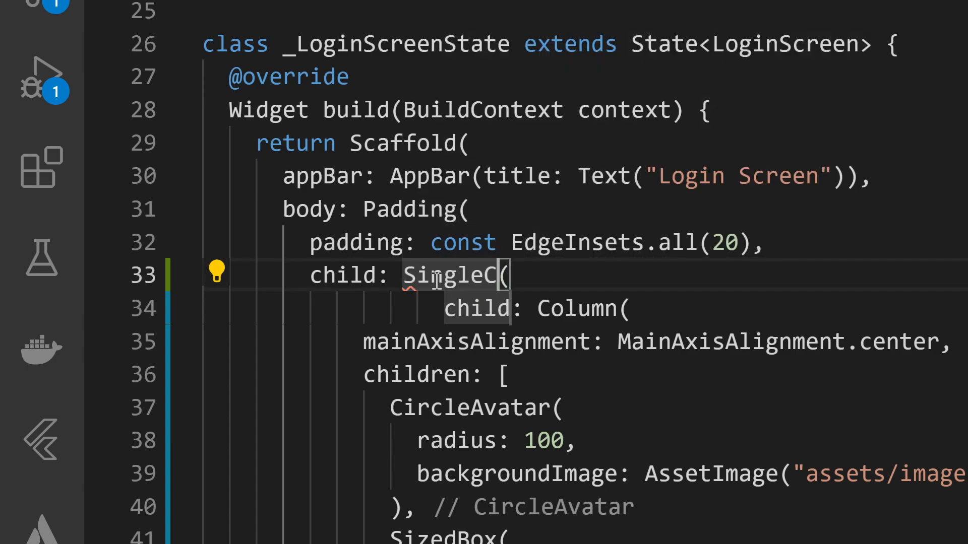
pyautogui.write('hildScrollView')
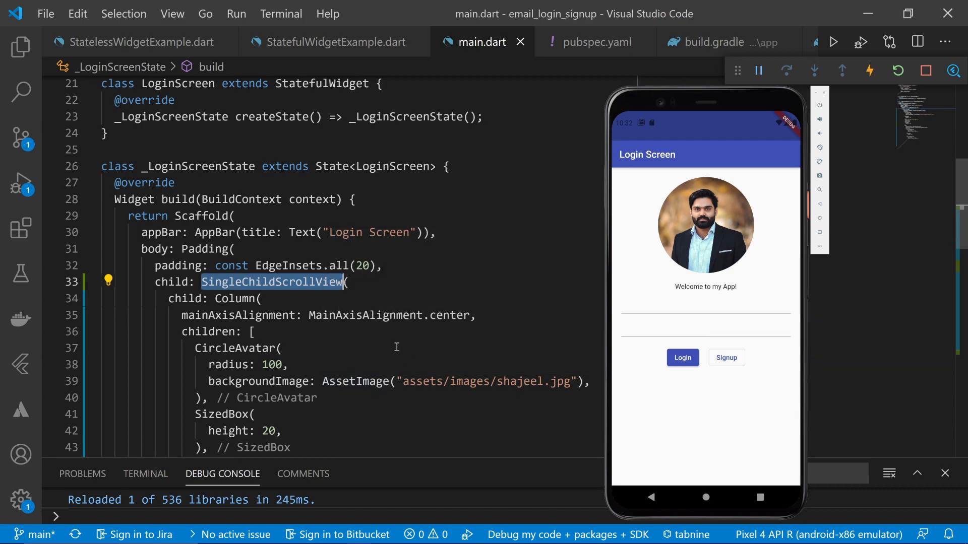
pyautogui.moveTo(662, 327)
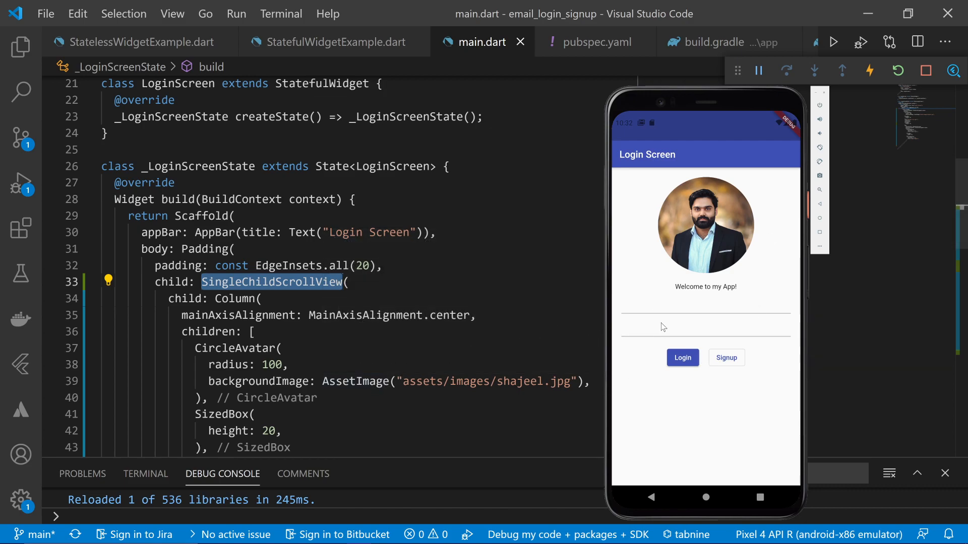
pyautogui.moveTo(691, 298)
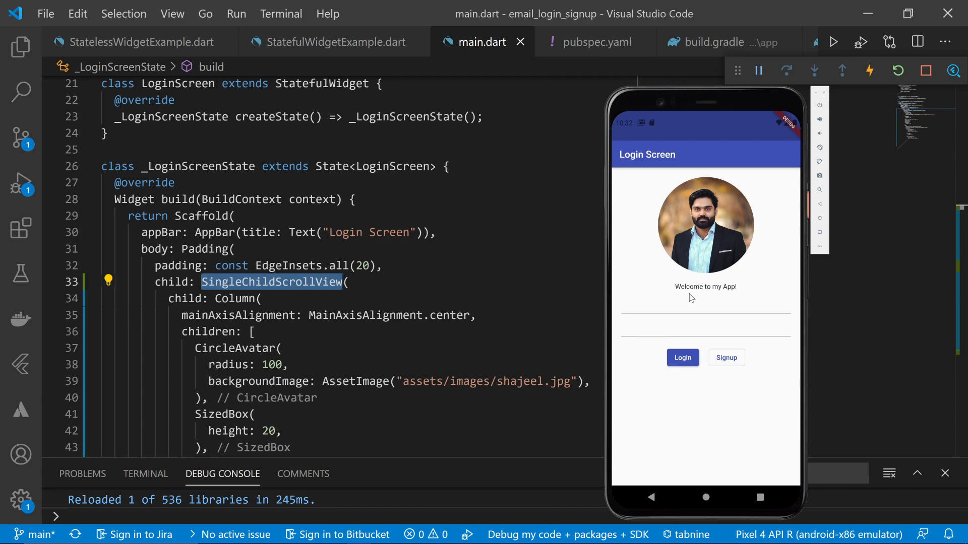
pyautogui.moveTo(644, 181)
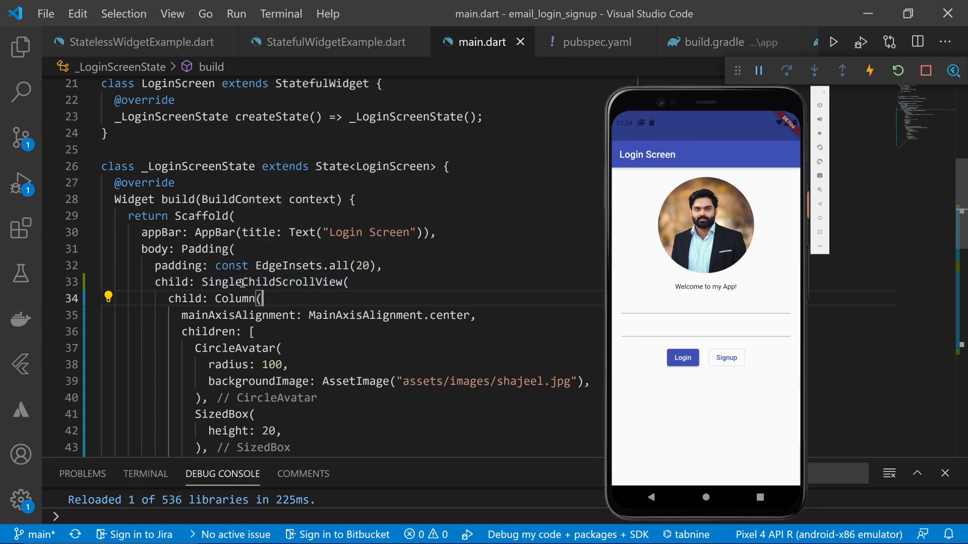
# - Wrap the SingleChildScrollView in a Center widget via the code fixes
pyautogui.click(183, 299)
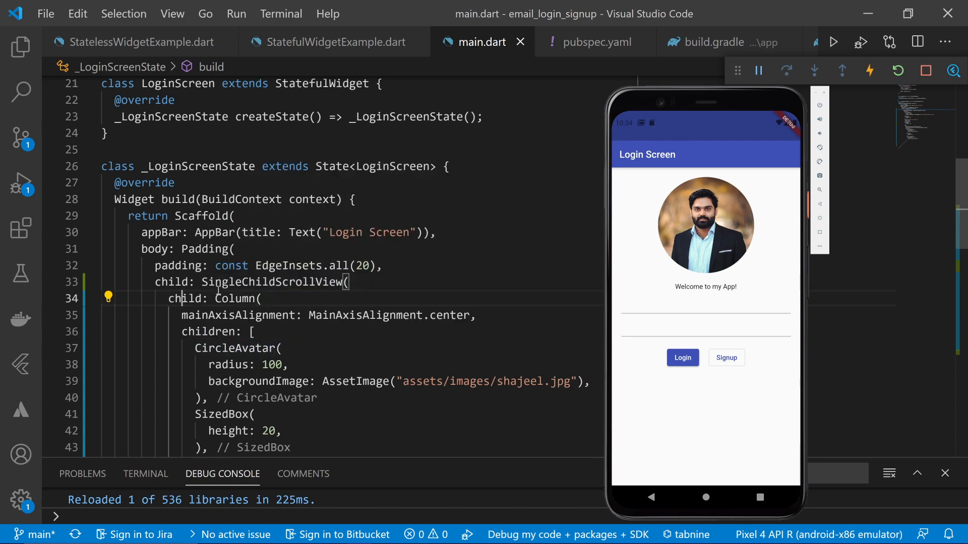
pyautogui.doubleClick(274, 283)
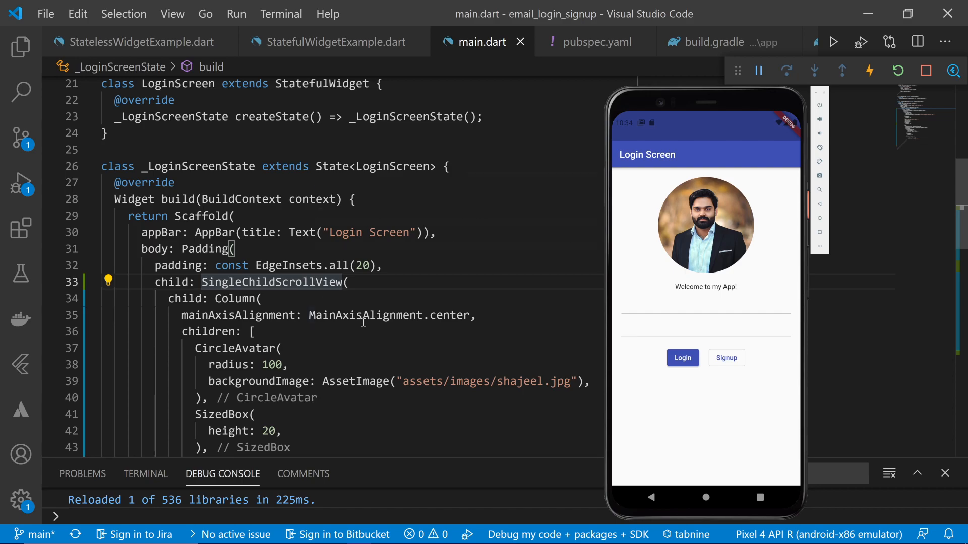
pyautogui.moveTo(274, 282)
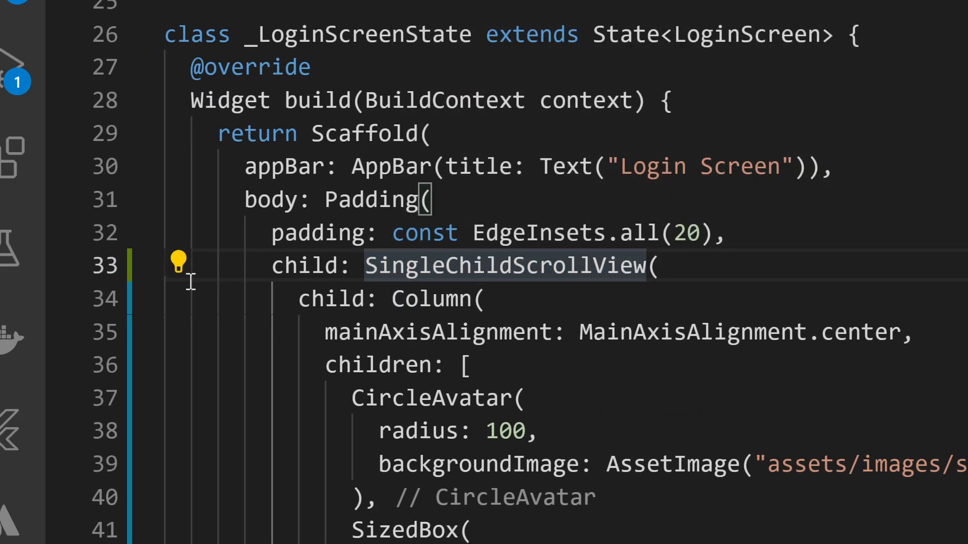
pyautogui.moveTo(180, 260)
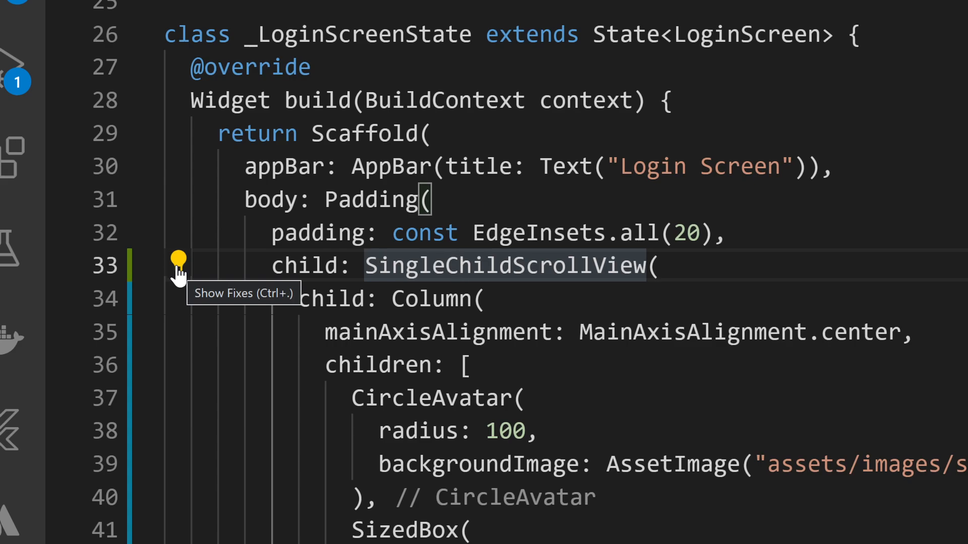
pyautogui.click(179, 259)
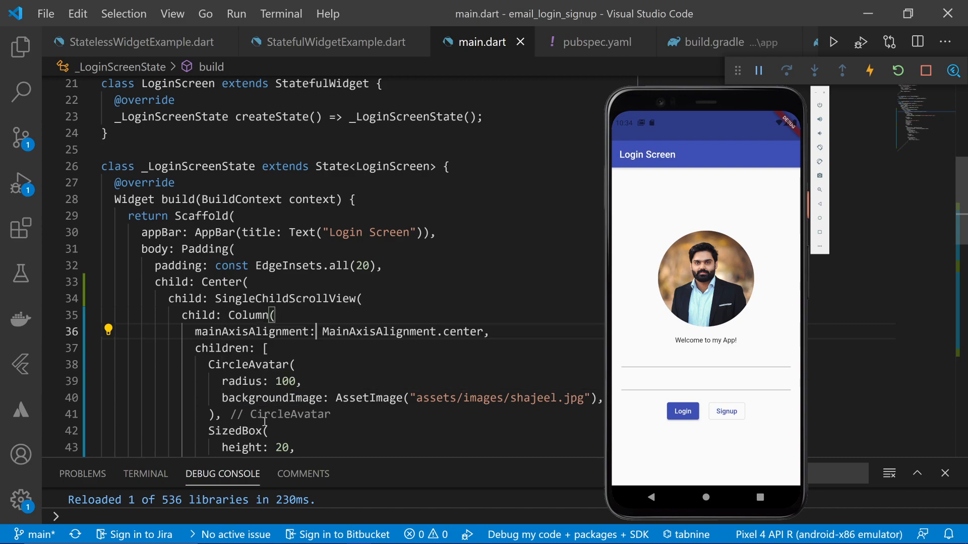
pyautogui.moveTo(760, 326)
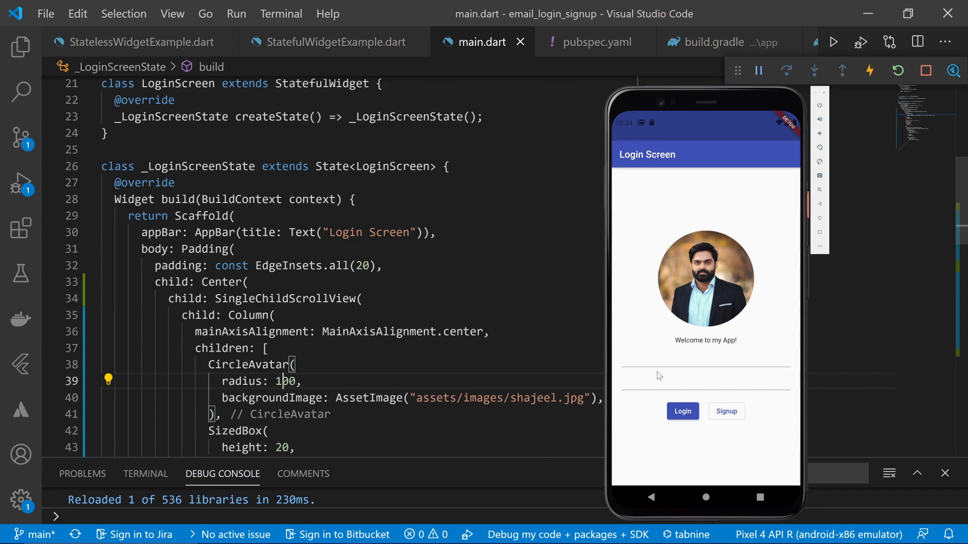
pyautogui.moveTo(425, 408)
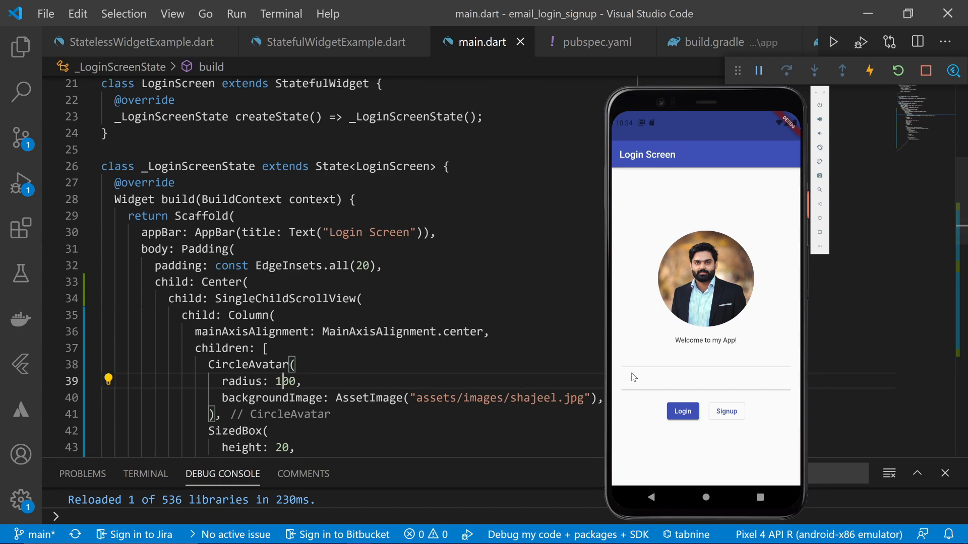
pyautogui.moveTo(636, 364)
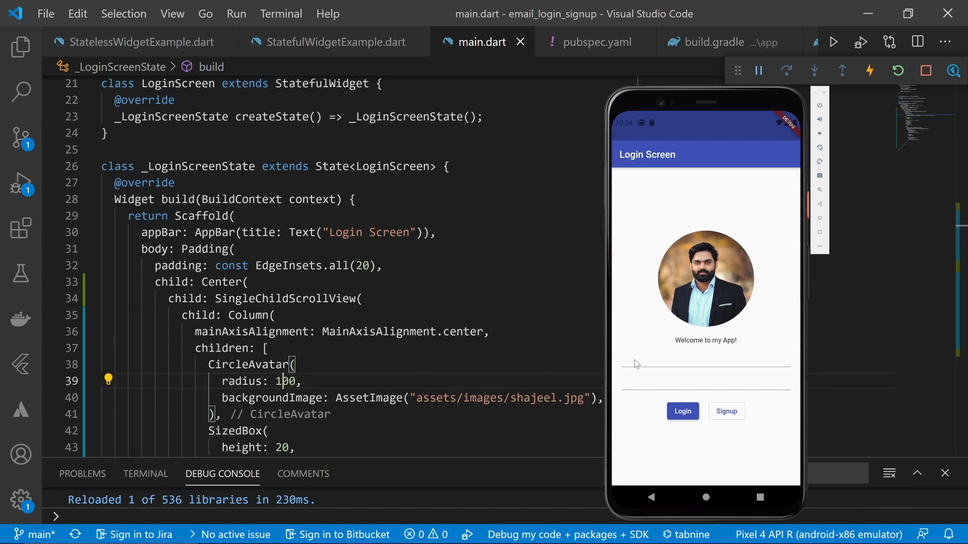
# - Focus the first login field so the keyboard rises without an overflow error
pyautogui.click(706, 376)
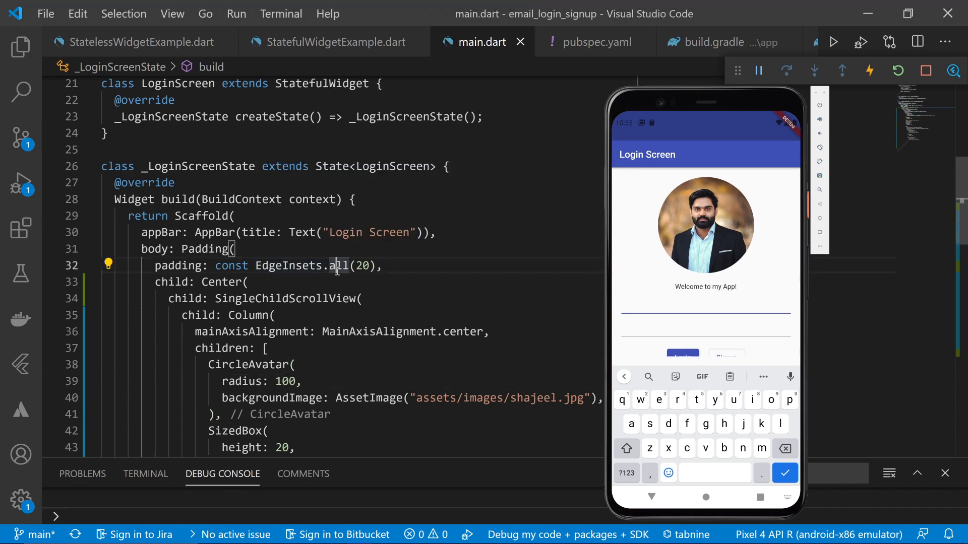
# - Change the padding to EdgeInsets.symmetric(horizontal: 20) and test the second field with the keyboard
pyautogui.doubleClick(338, 265)
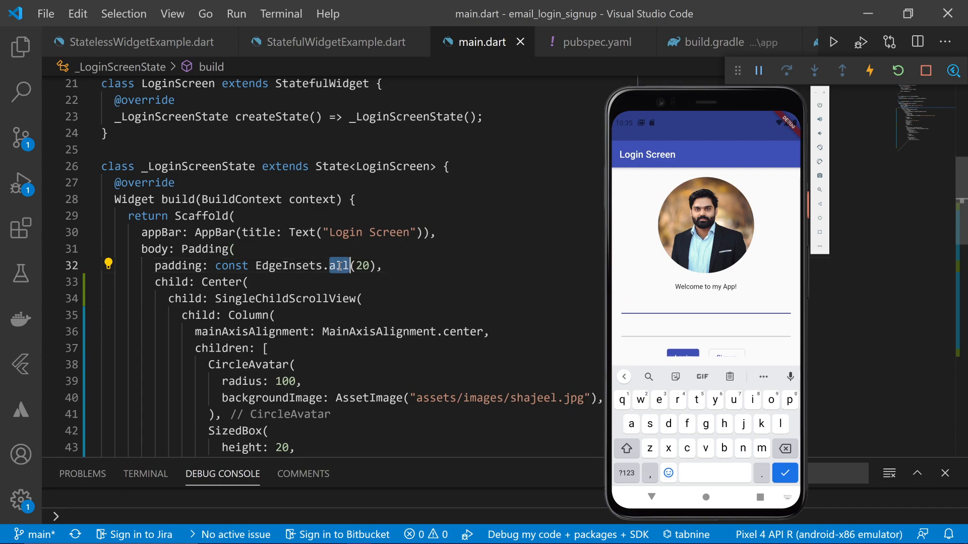
pyautogui.write('sy')
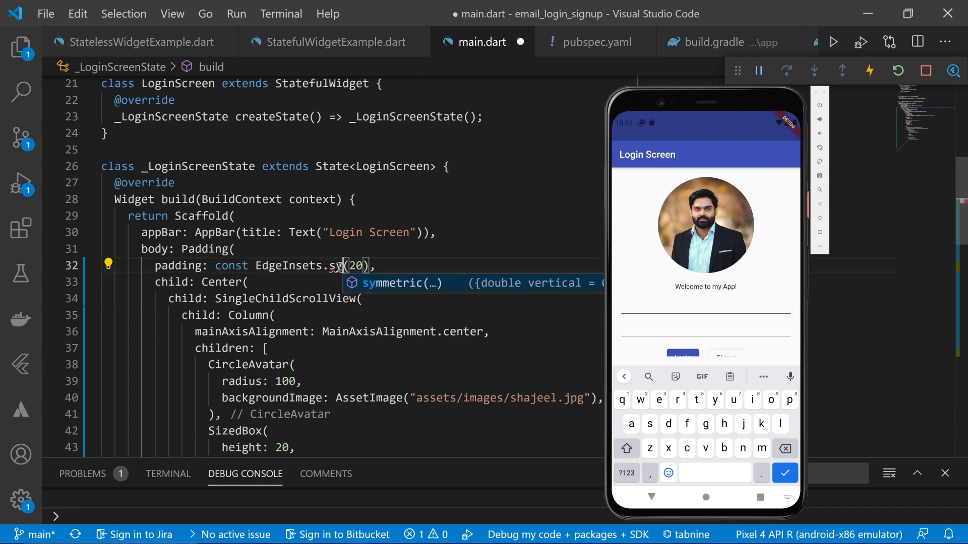
pyautogui.press('Tab')
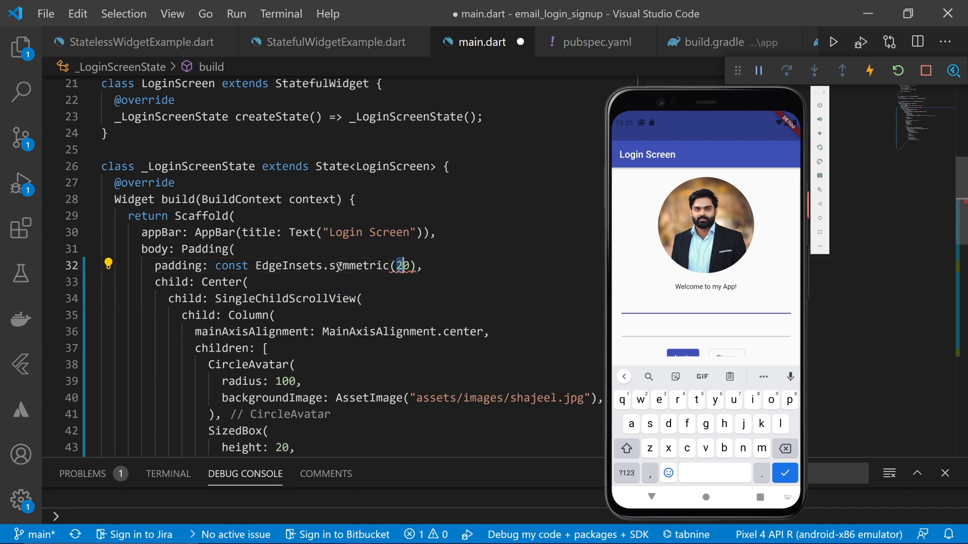
pyautogui.write('ho')
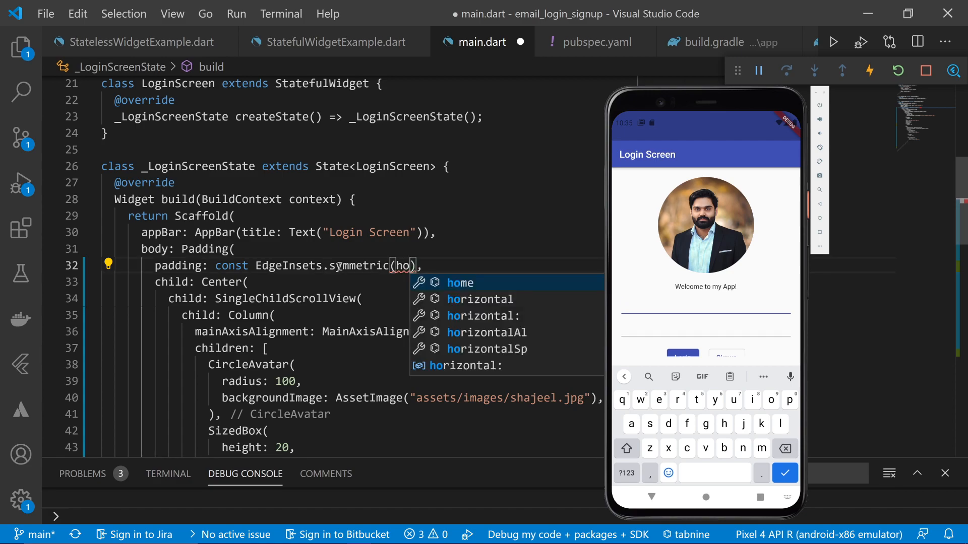
pyautogui.write('horizontal: 20')
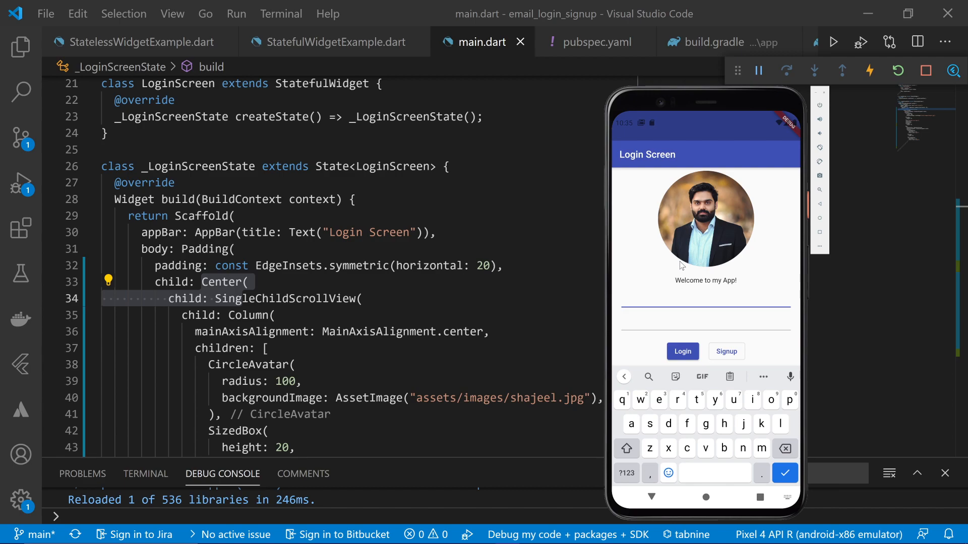
pyautogui.click(705, 319)
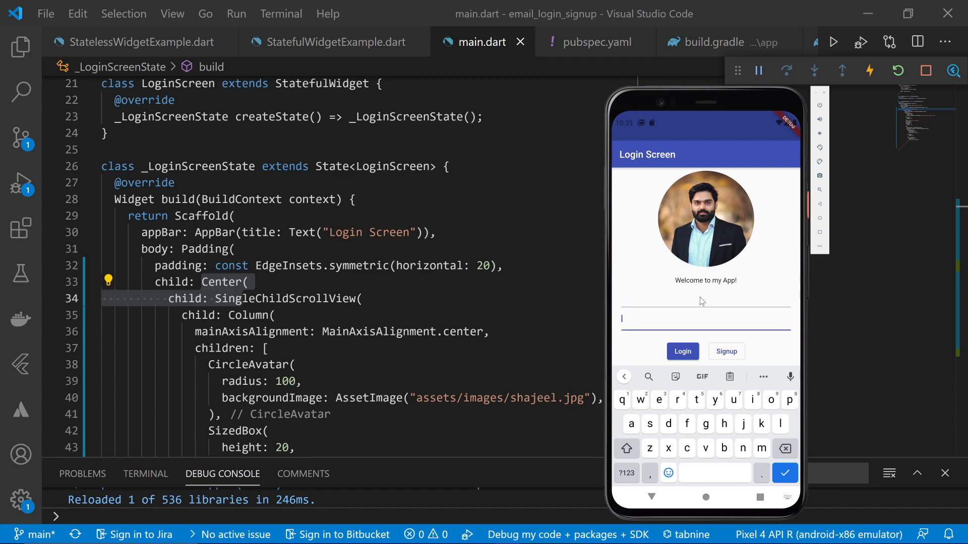